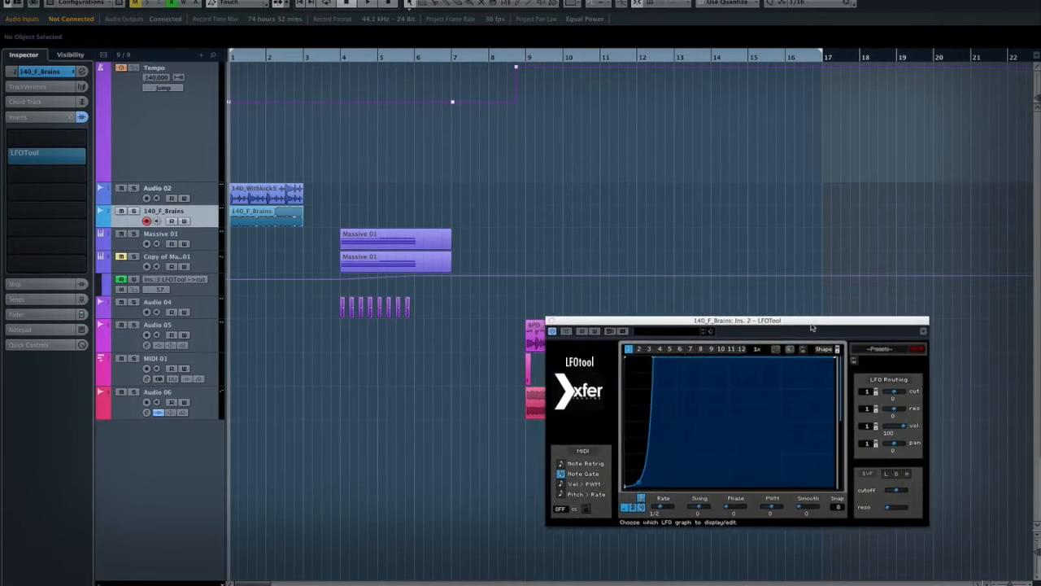
Step: Move the 140_F_Brains LFOTool window lower right to uncover the pink Audio 05 and Audio 06 parts
drag(736, 319, 780, 352)
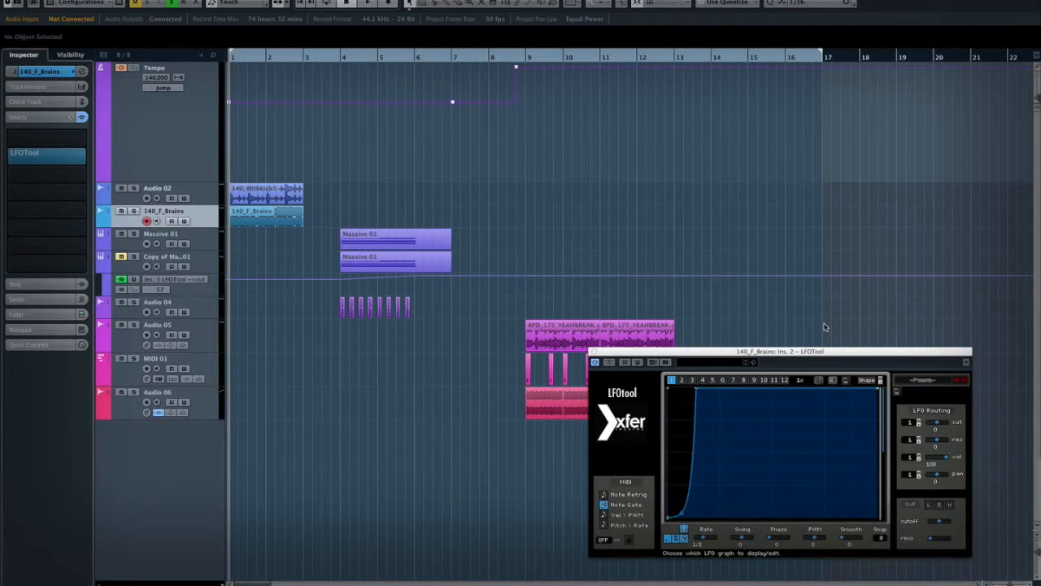
mouse_move(745, 285)
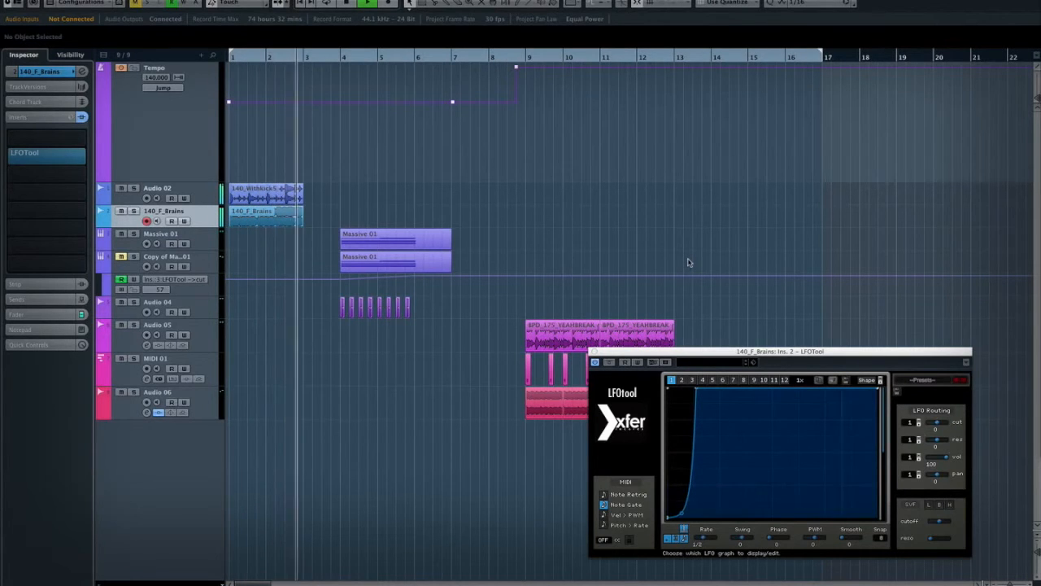
Step: Reposition the bass loop's LFOTool window back toward the upper left of the project
drag(779, 351, 634, 300)
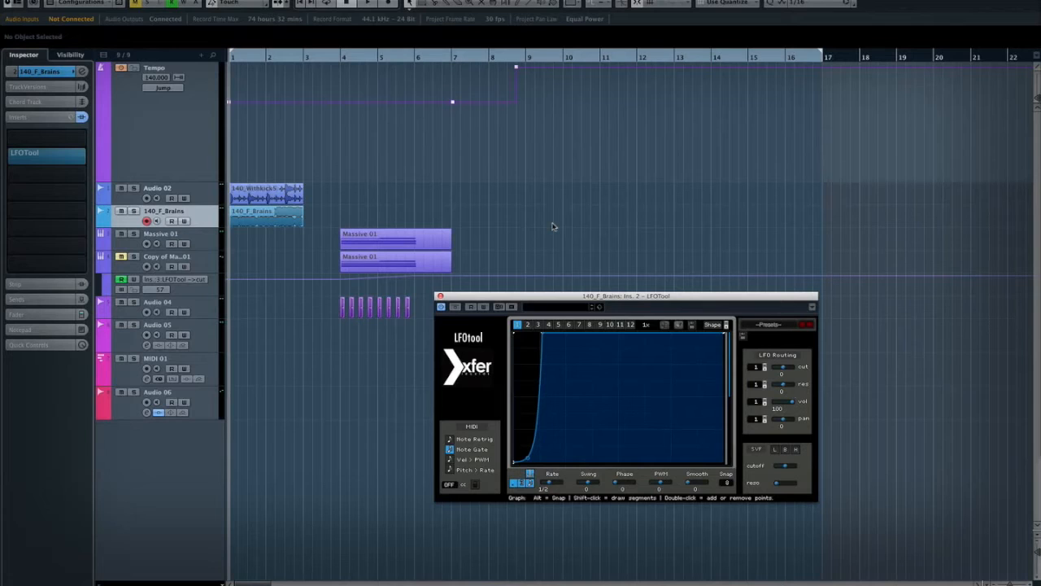
mouse_move(491, 236)
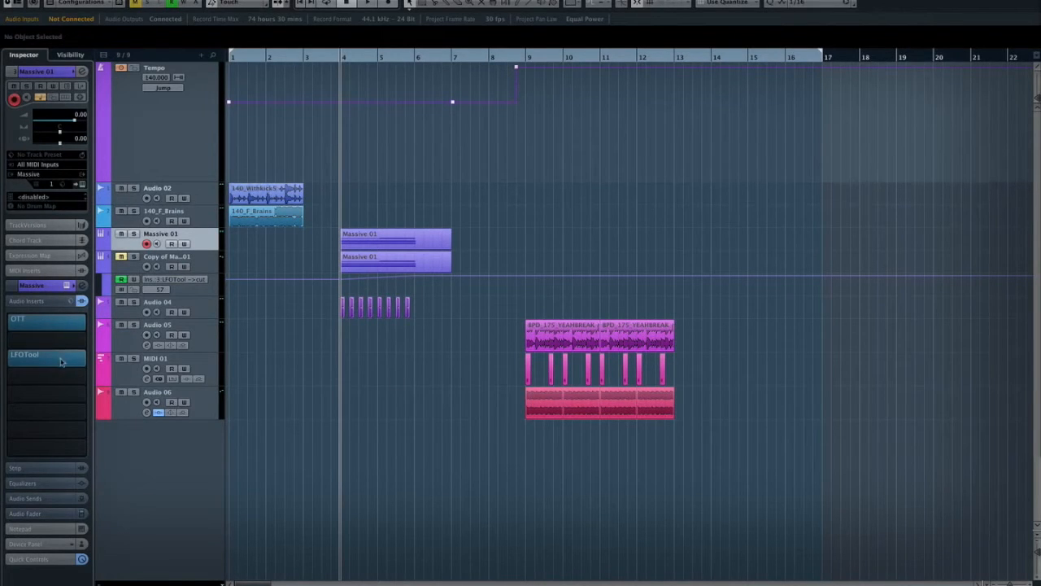
Step: Show the Copy of Massive 01 Ins. 3 LFOTool window with its rising volume curve
click(25, 357)
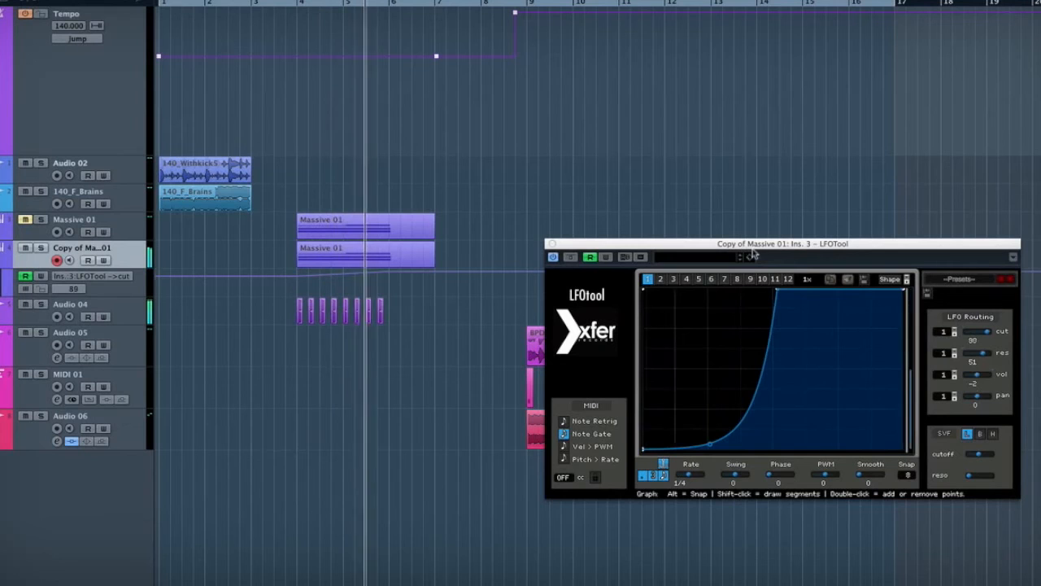
Step: Move the Massive copy's LFOTool window aside so the bass loop and MIDI bass parts show
drag(984, 336, 985, 335)
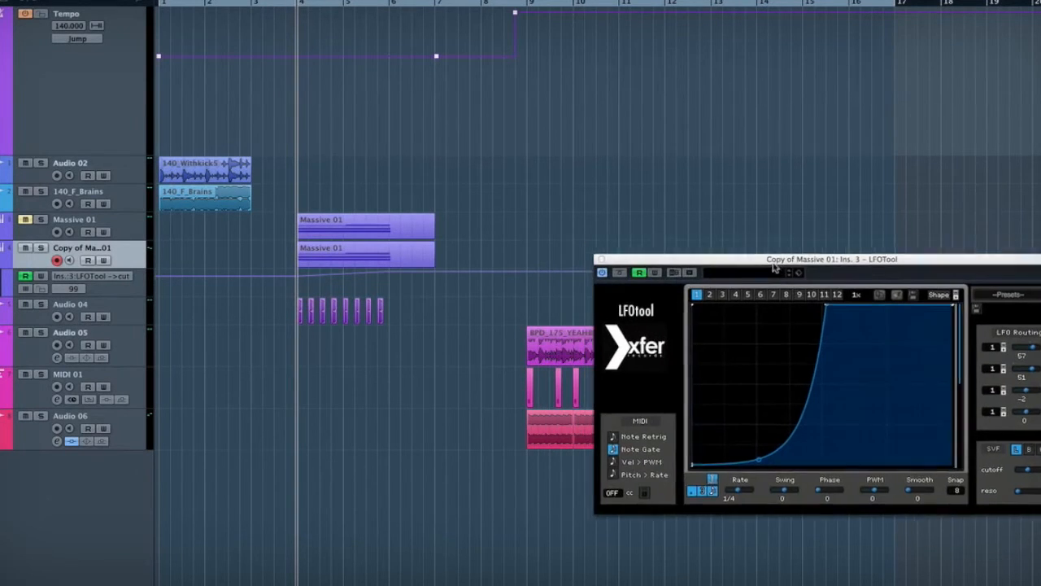
drag(830, 259, 838, 291)
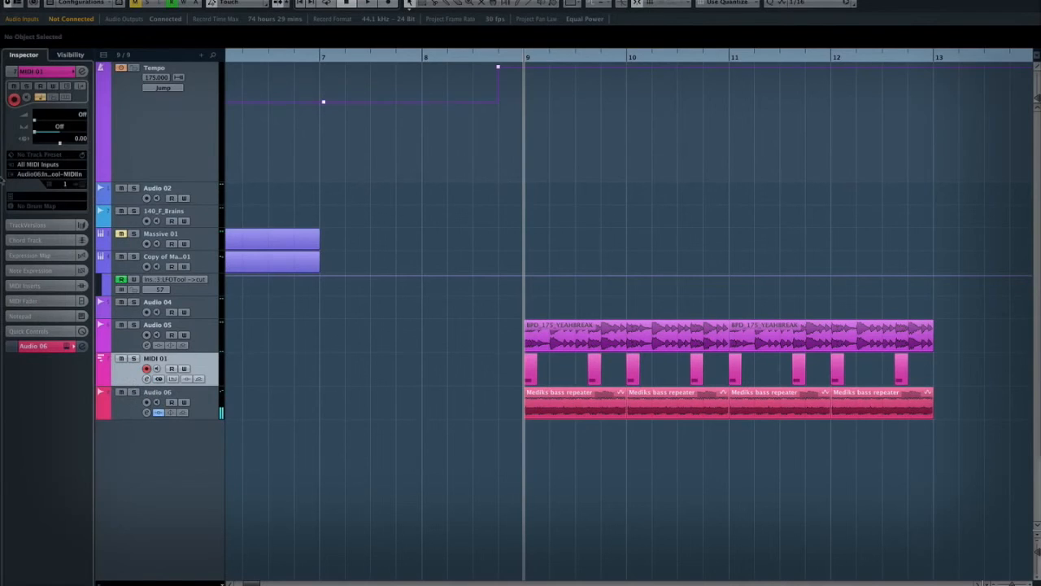
Step: Show the Audio 06 LFOTool insert with its sharply rising volume curve and move its window aside
click(48, 172)
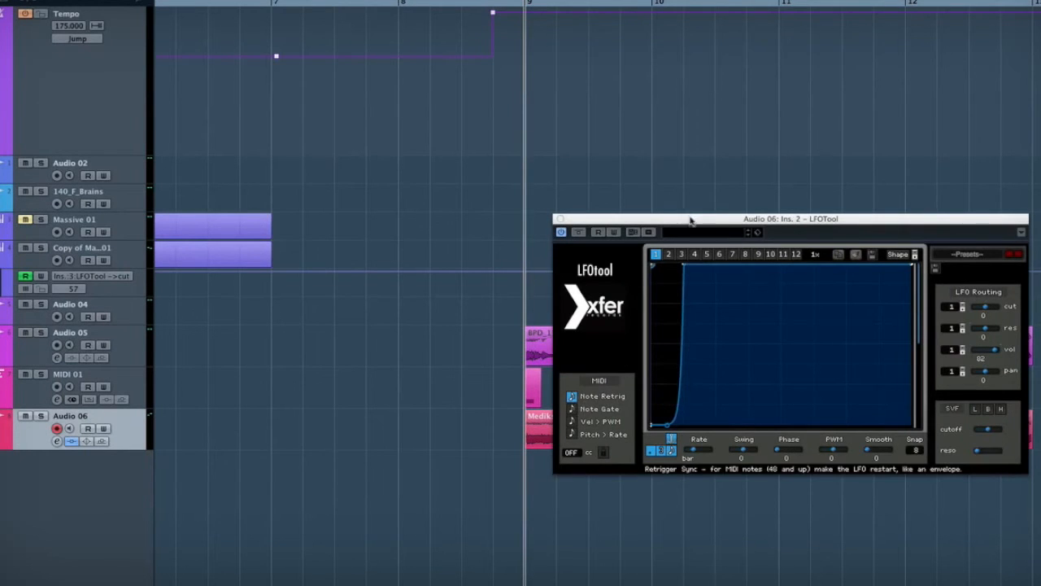
drag(691, 218, 908, 252)
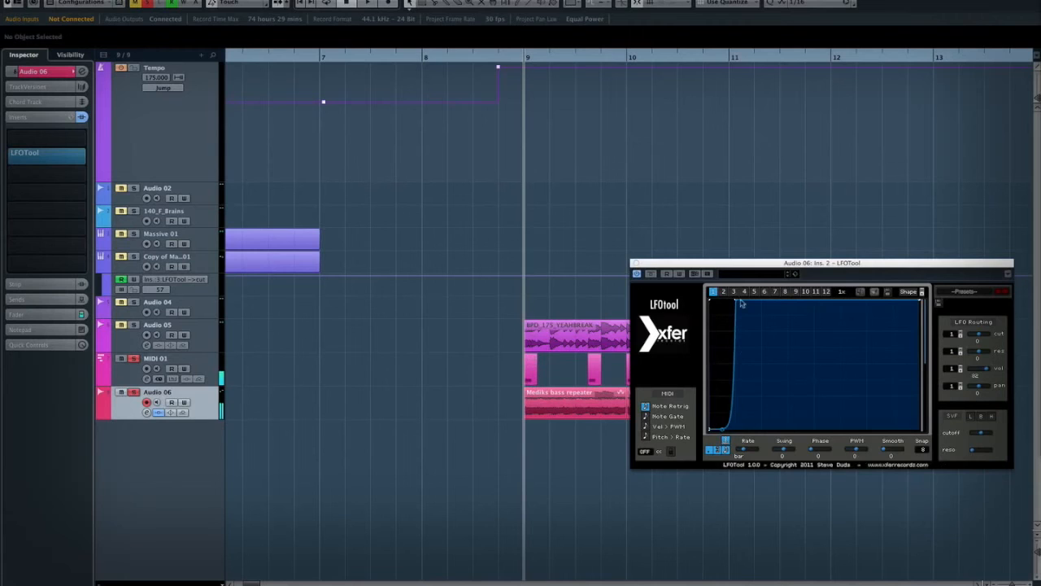
Step: Inspect the Audio 06 LFOTool graphs, then close its window to leave the arrangement unobstructed
drag(822, 262, 919, 303)
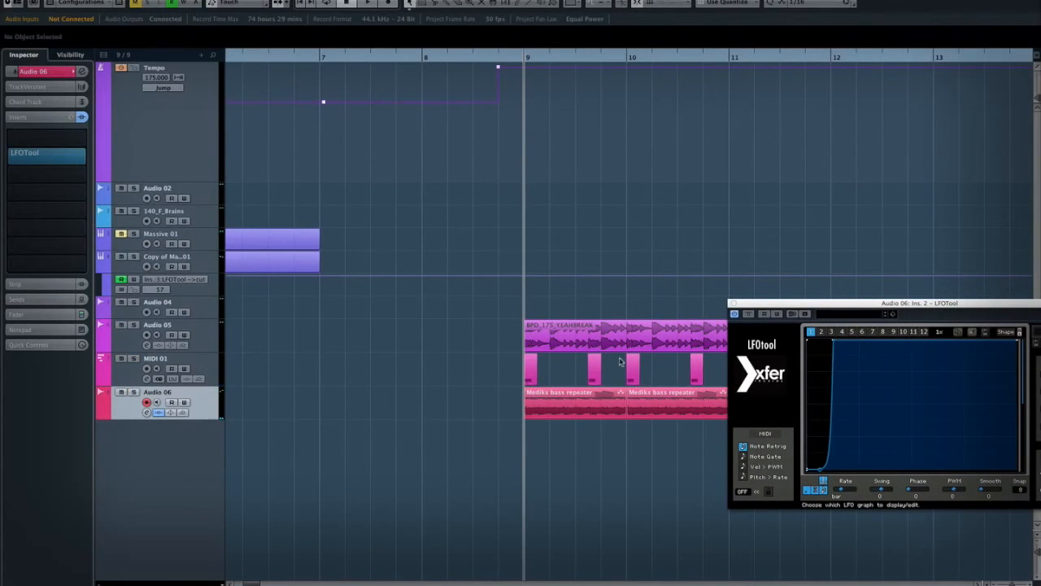
mouse_move(550, 371)
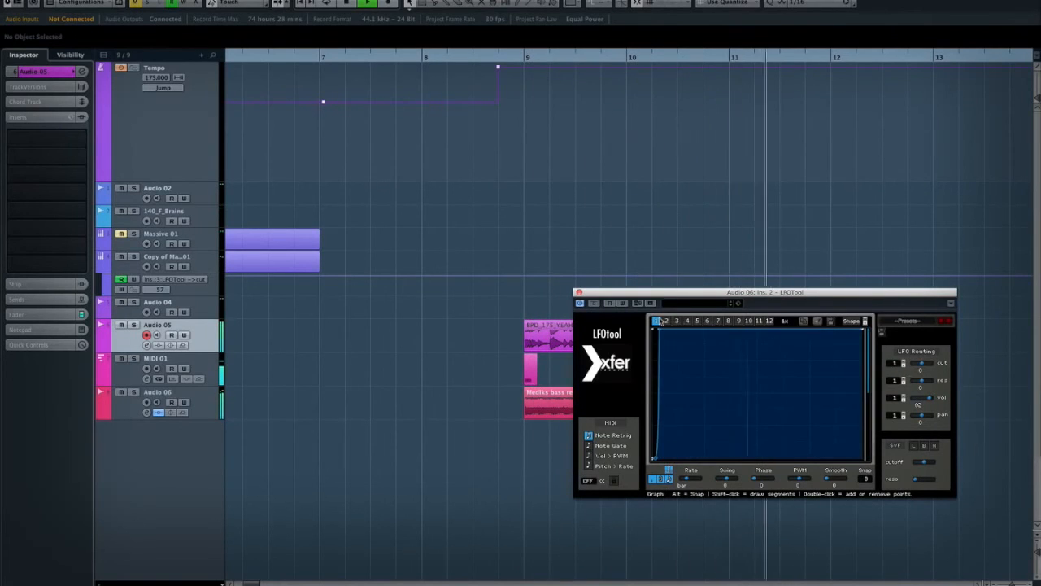
drag(664, 325, 659, 453)
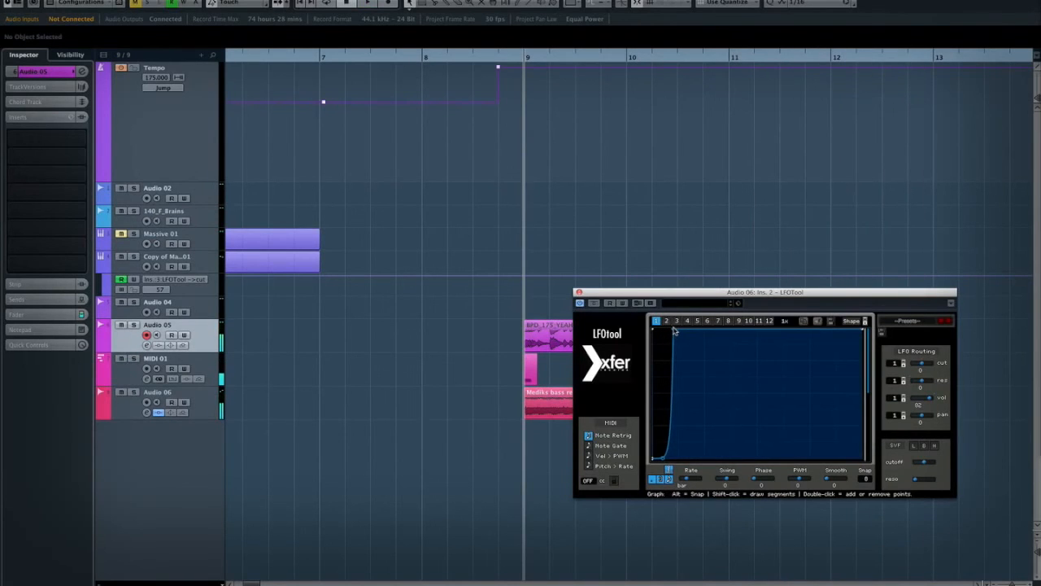
drag(673, 329, 669, 454)
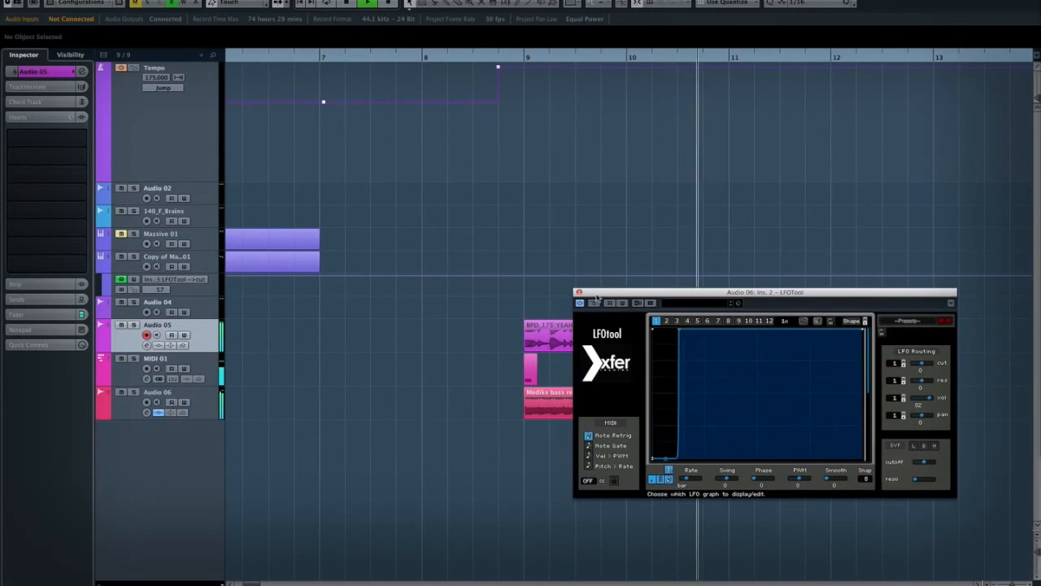
click(580, 293)
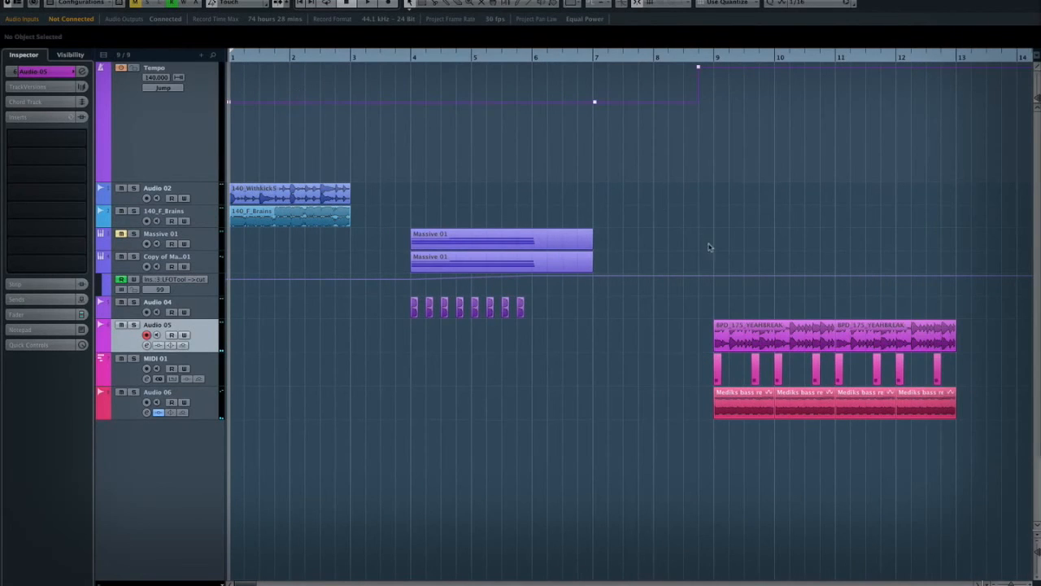
Step: Select the 140_F_Brains track to list LFOTool among its inserts in the Inspector
click(163, 211)
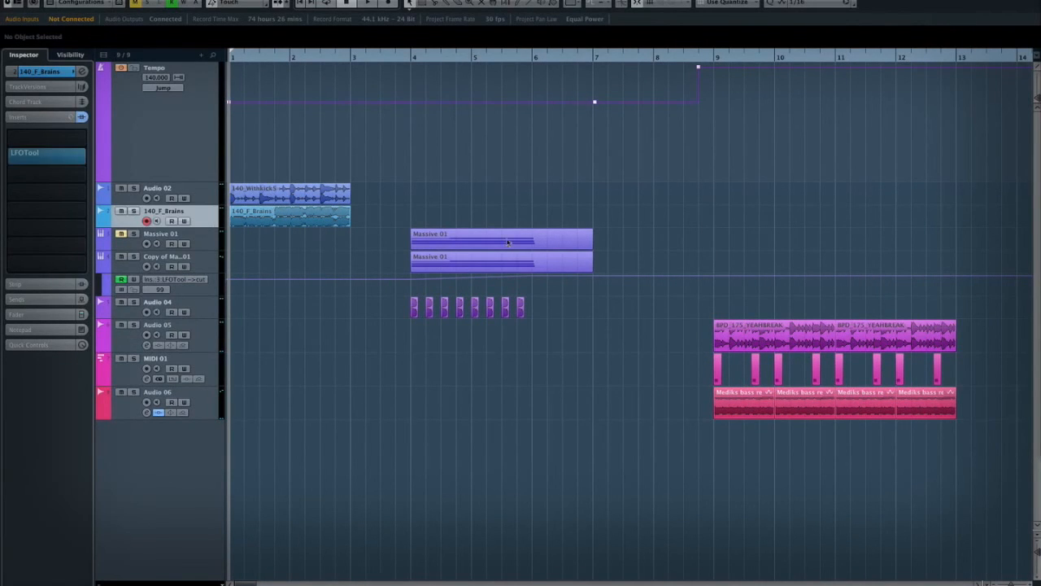
mouse_move(675, 178)
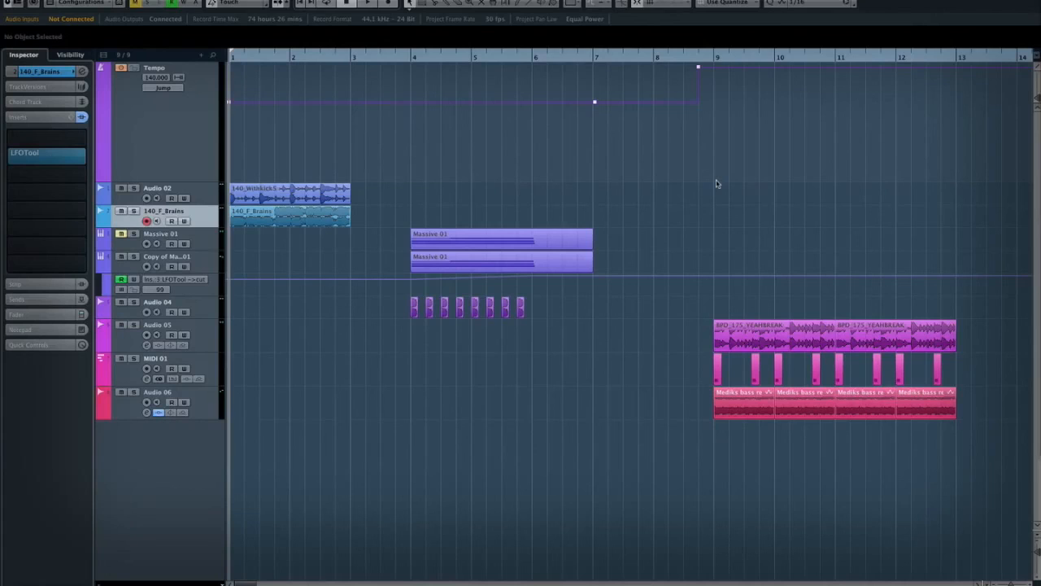
mouse_move(667, 193)
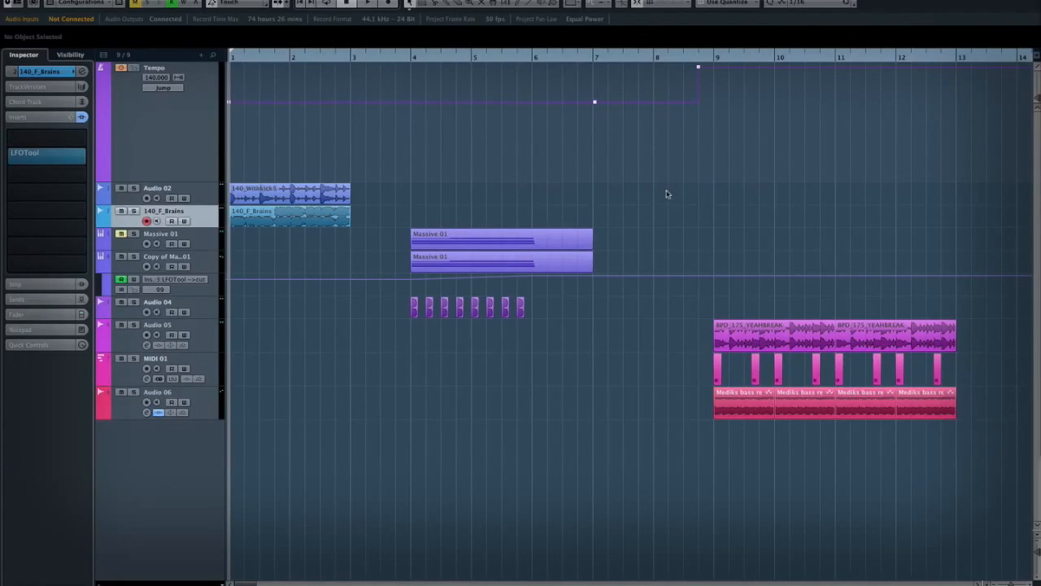